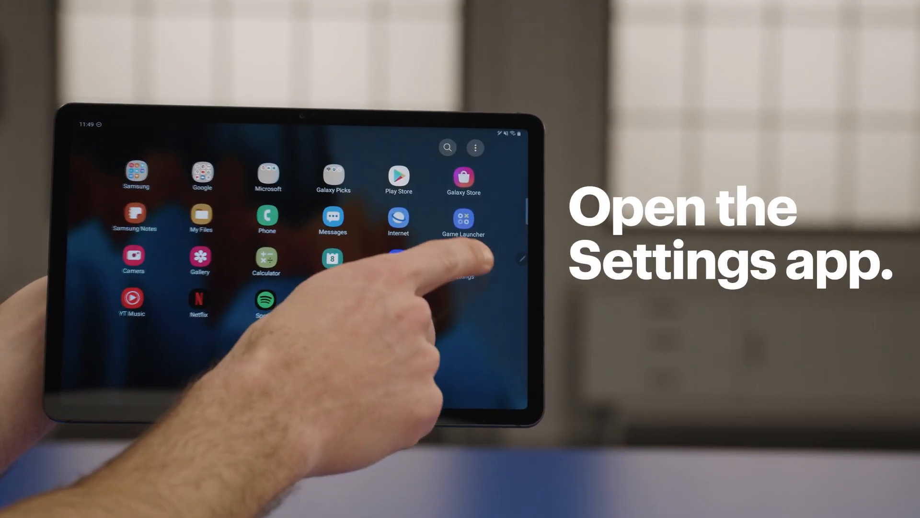
# Go to Samsung Cloud under Accounts and backup in Settings.
pyautogui.click(463, 270)
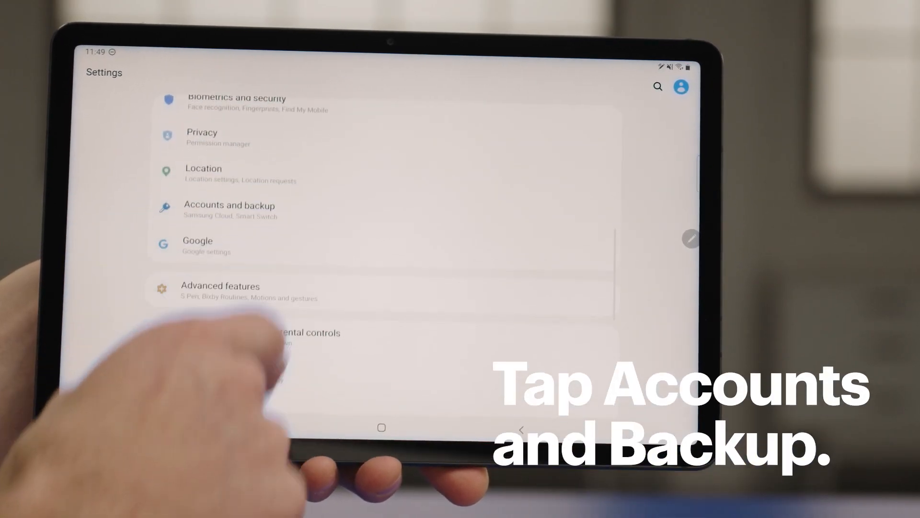
pyautogui.click(229, 210)
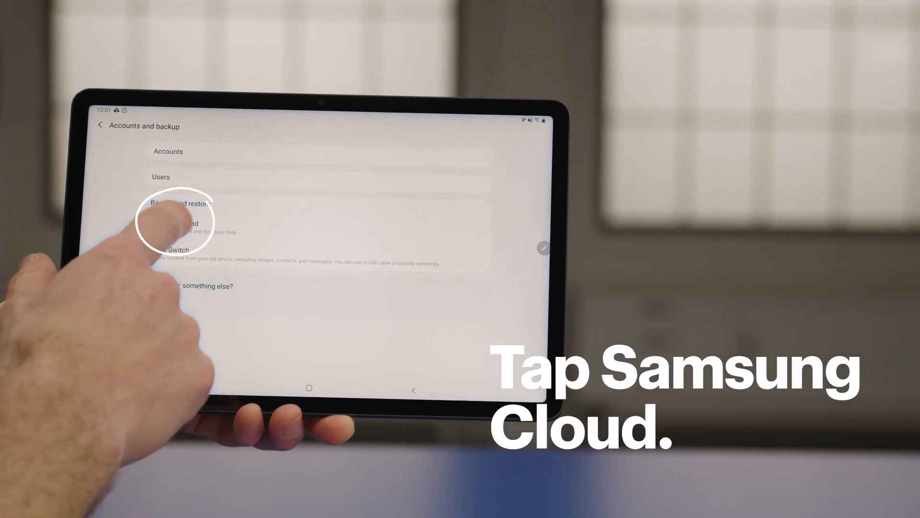
pyautogui.click(176, 223)
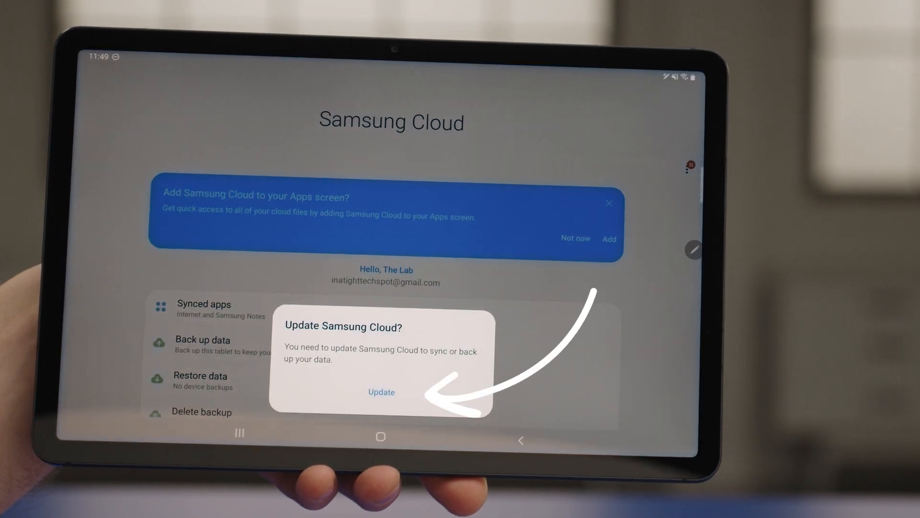
# Install the Samsung Cloud update and relaunch Samsung Cloud from Accounts and backup.
pyautogui.click(89, 76)
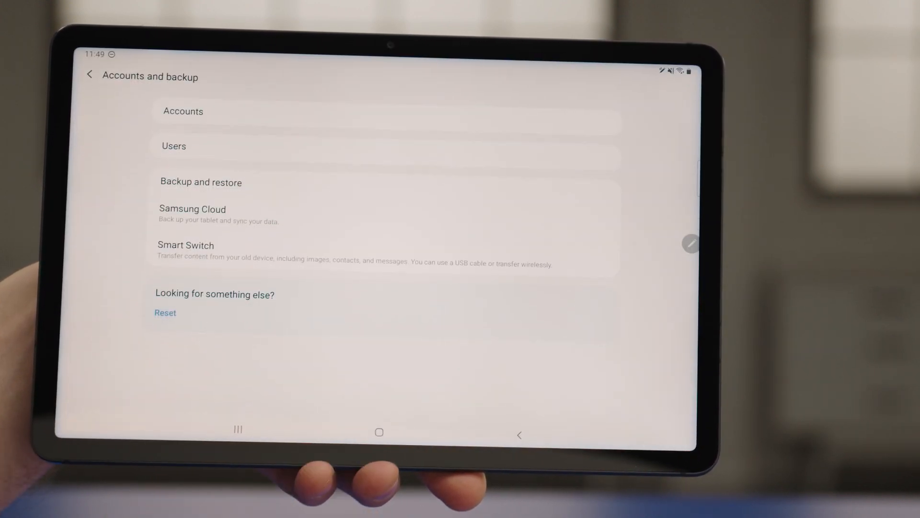
pyautogui.click(192, 209)
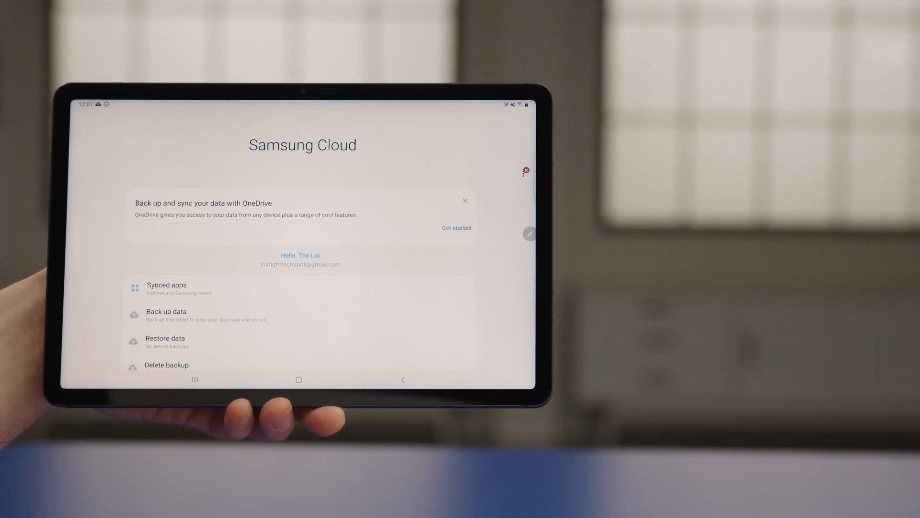
# Start OneDrive linking, view the Privacy Policy, agree to the terms, and continue to Connect.
pyautogui.click(457, 228)
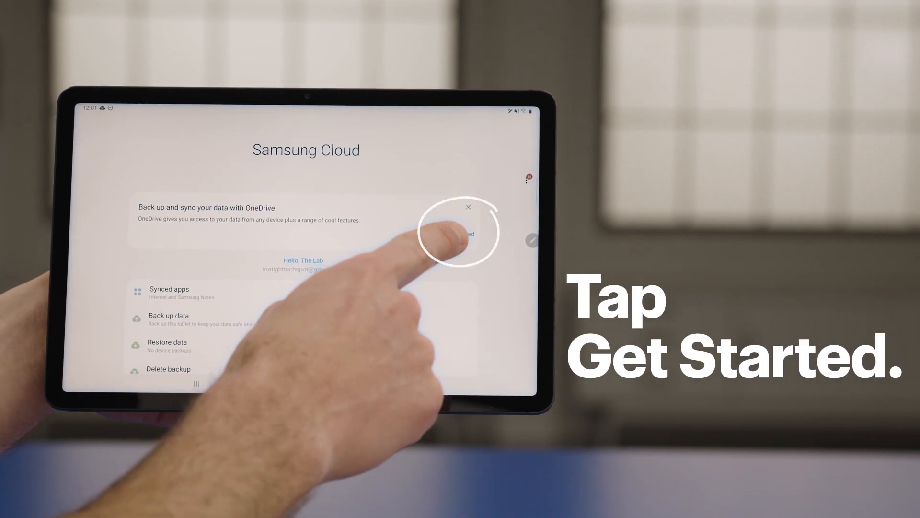
pyautogui.click(464, 233)
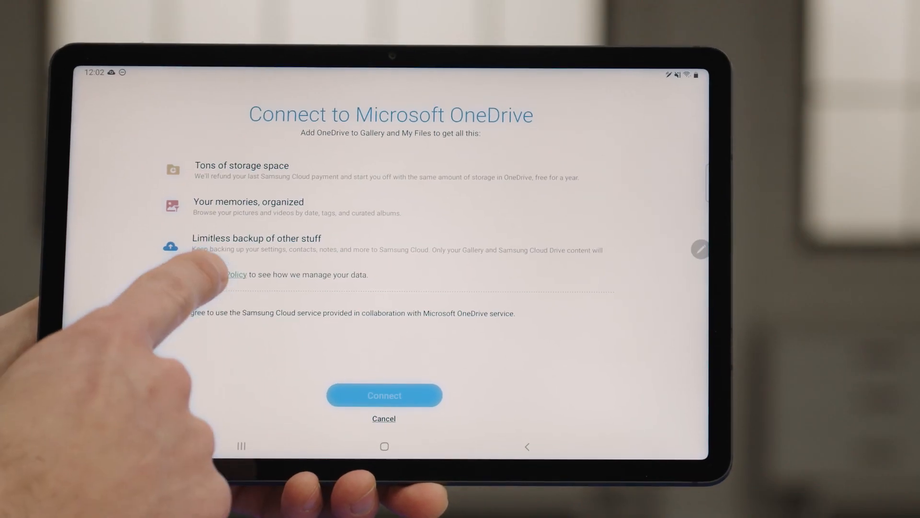
pyautogui.click(234, 274)
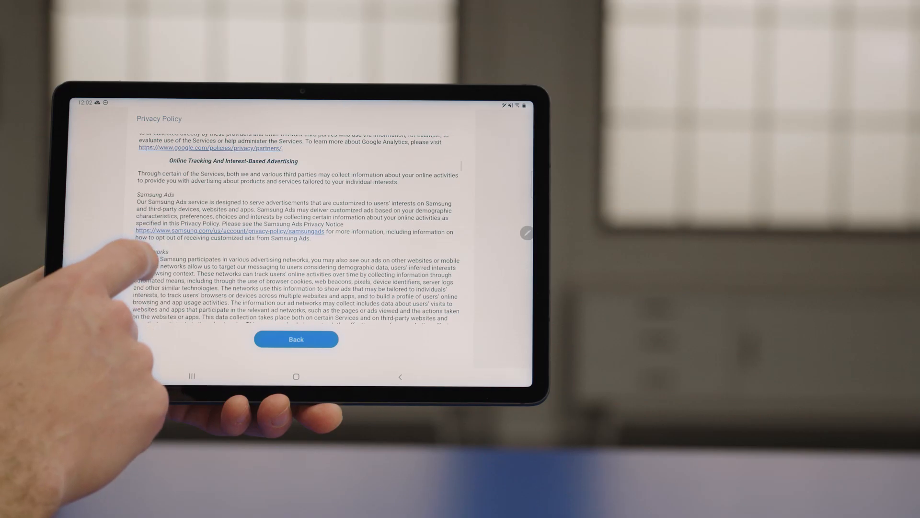
pyautogui.click(296, 339)
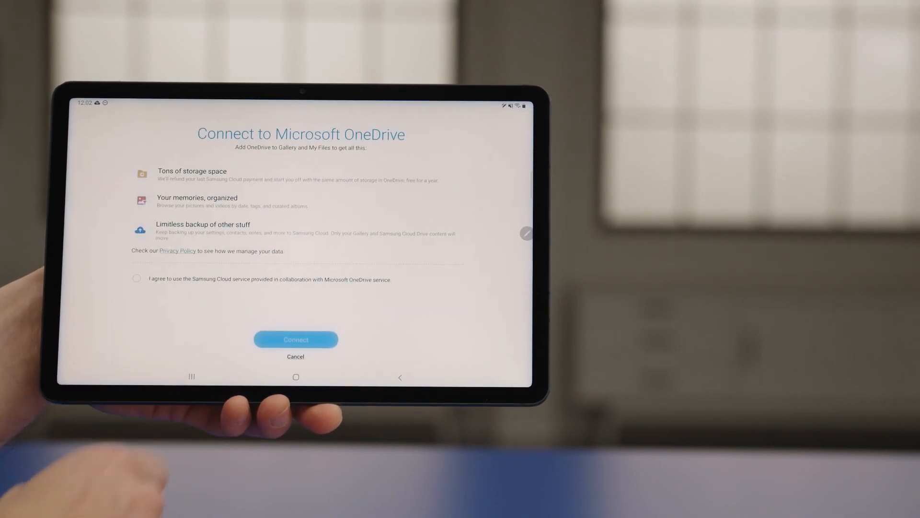
pyautogui.click(135, 278)
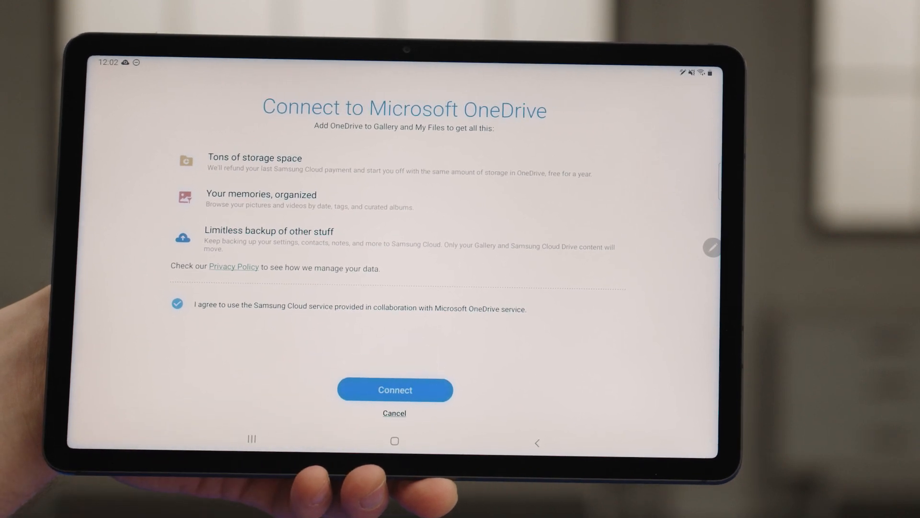
pyautogui.click(395, 390)
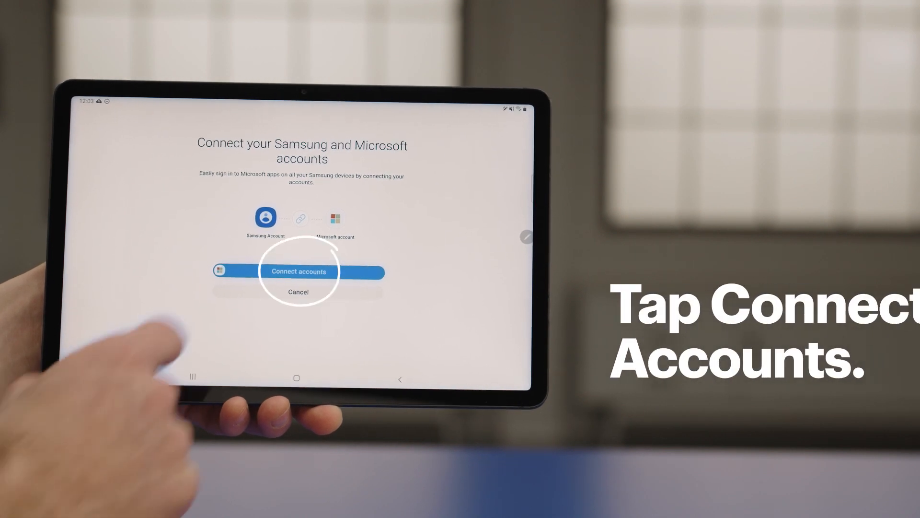
# Sign in with the Microsoft email and password and accept the account-linking permissions.
pyautogui.click(299, 271)
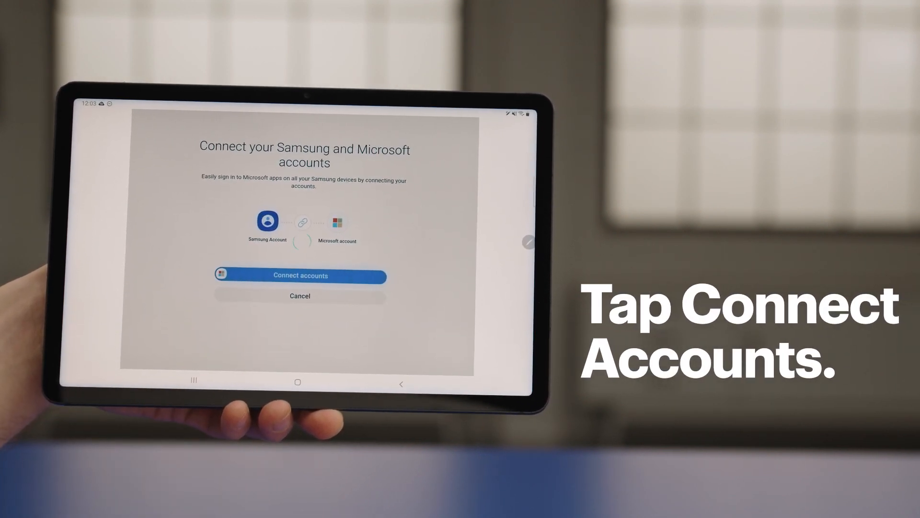
pyautogui.click(300, 276)
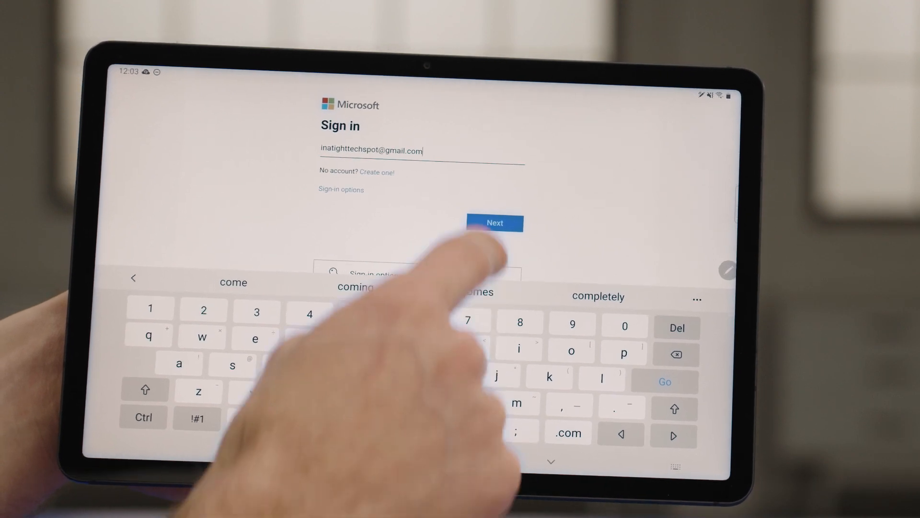
pyautogui.click(495, 223)
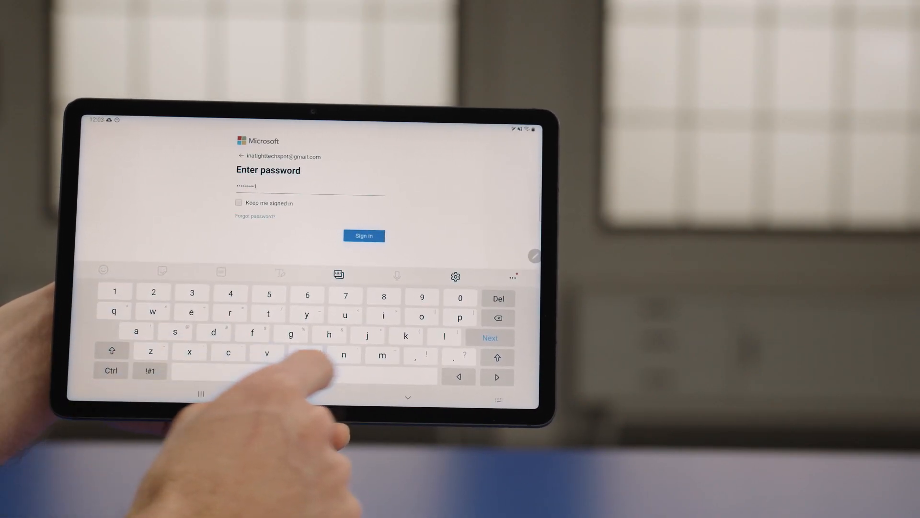
pyautogui.click(363, 235)
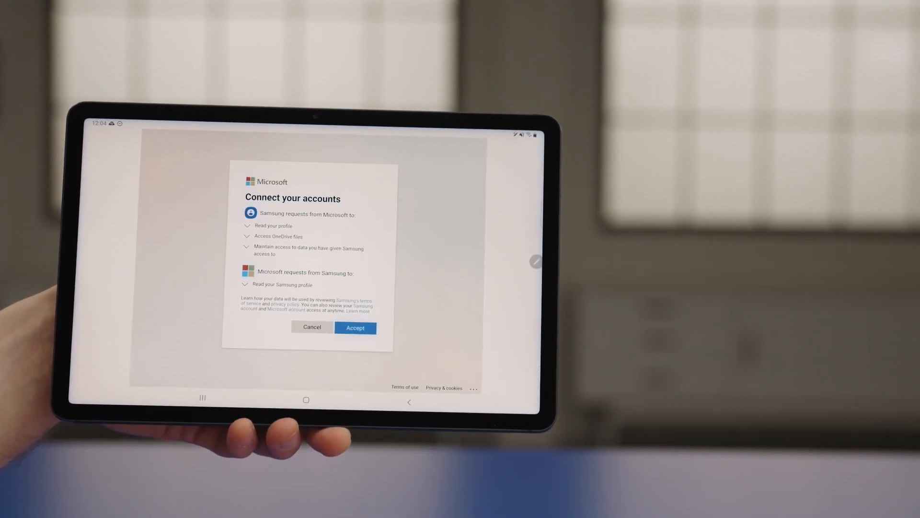
pyautogui.click(454, 340)
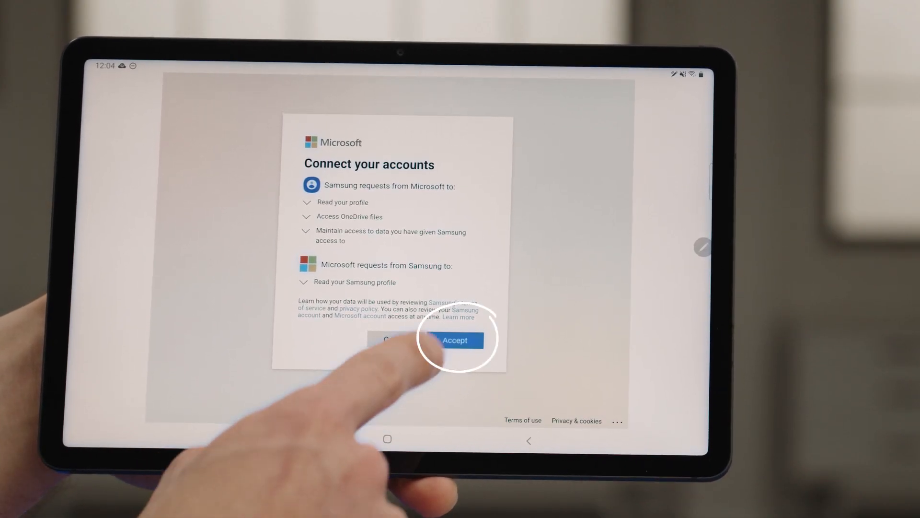
pyautogui.click(455, 341)
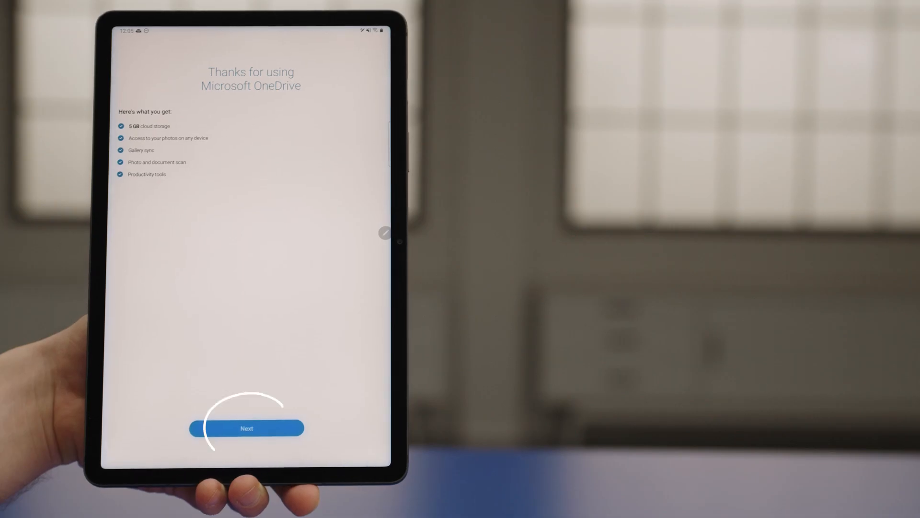
pyautogui.click(246, 427)
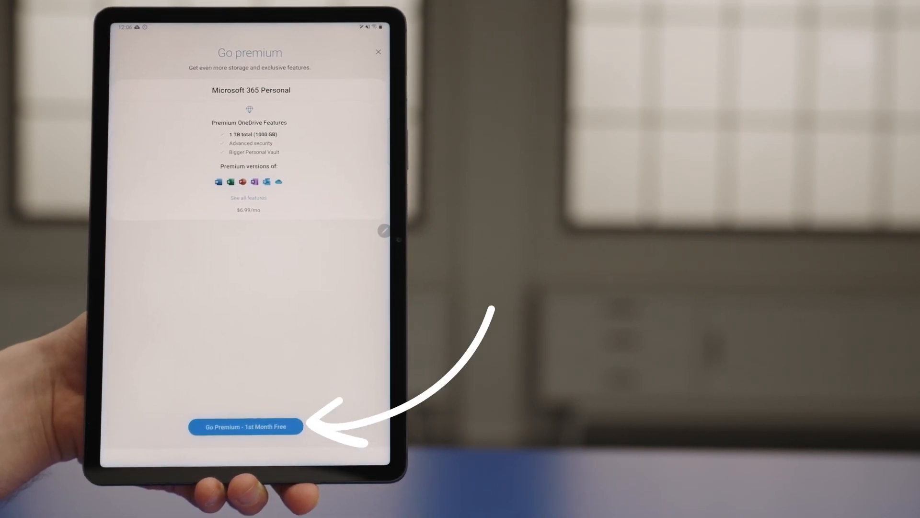
# Close the Microsoft 365 Go premium offer.
pyautogui.click(246, 426)
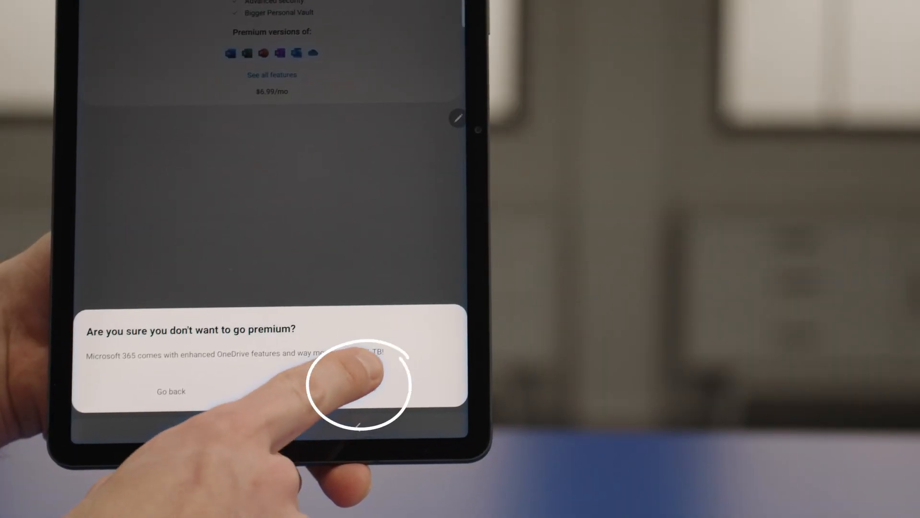
# Confirm skipping premium and tap Done on the Sync has started screen.
pyautogui.click(364, 384)
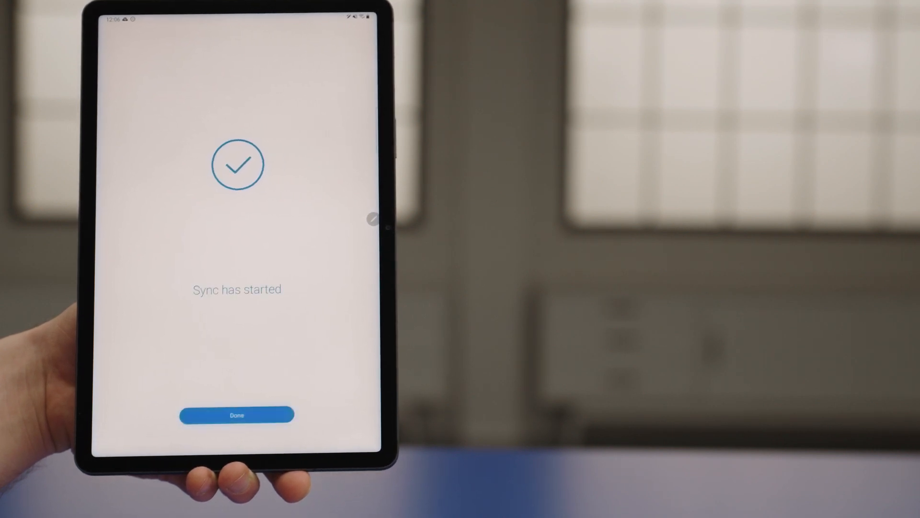
pyautogui.click(236, 415)
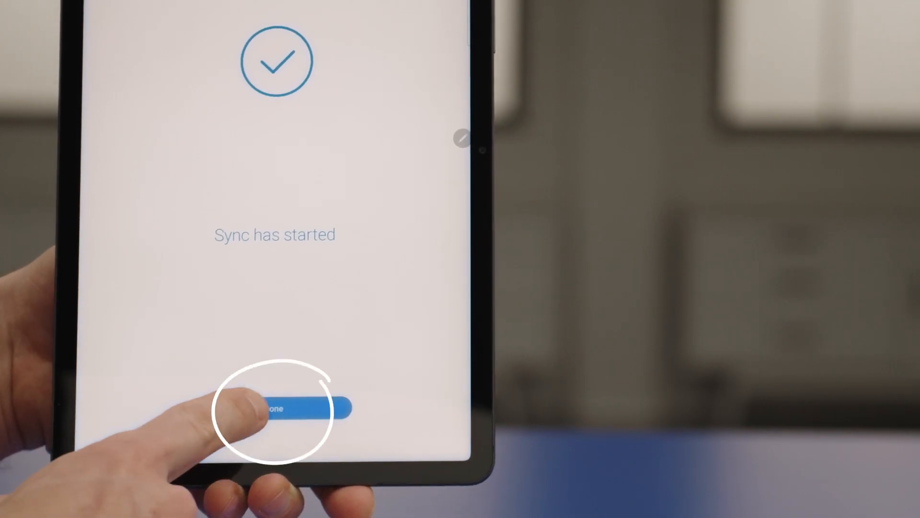
pyautogui.click(275, 408)
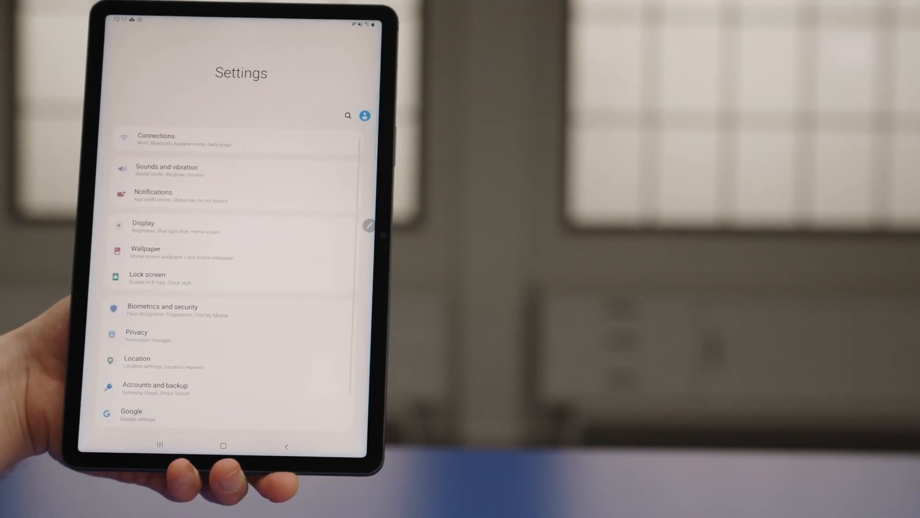
# Scroll down the Settings list toward Accounts and backup.
pyautogui.scroll(-3)
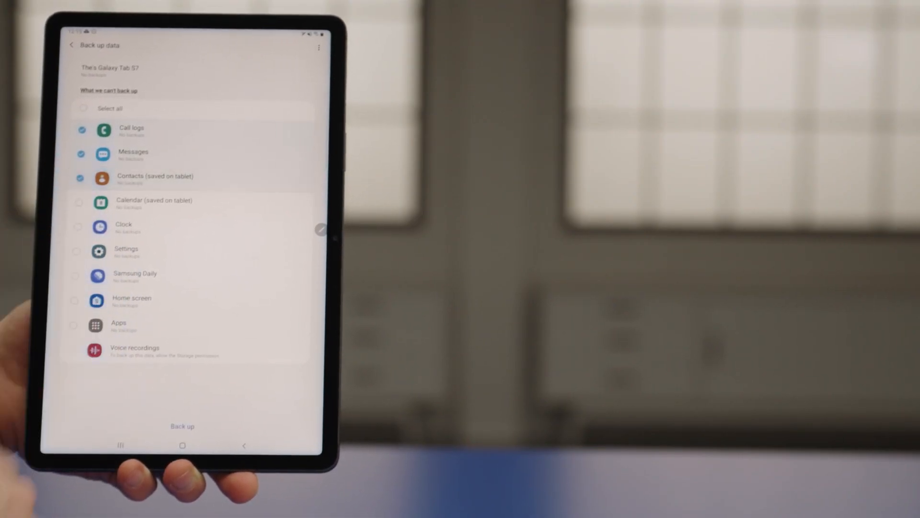
# Tick Select all for backup and review the What we can't back up notice.
pyautogui.click(82, 109)
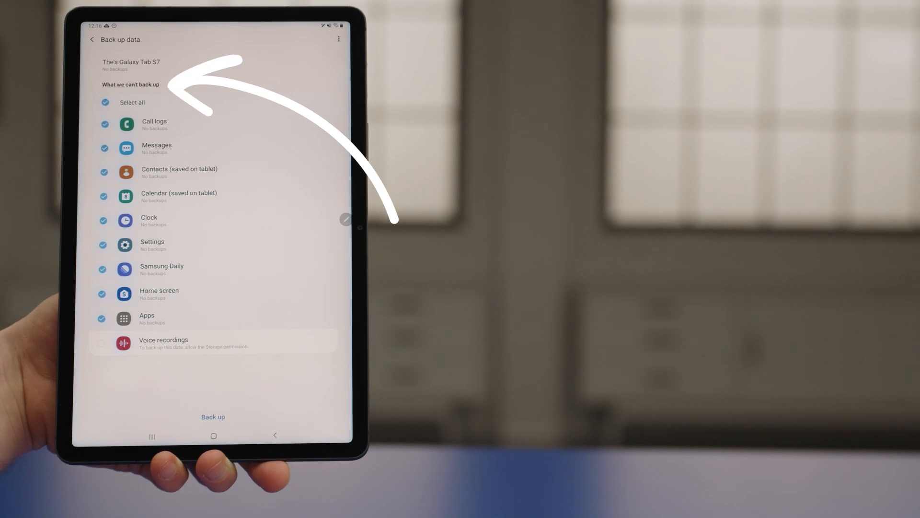
pyautogui.click(131, 84)
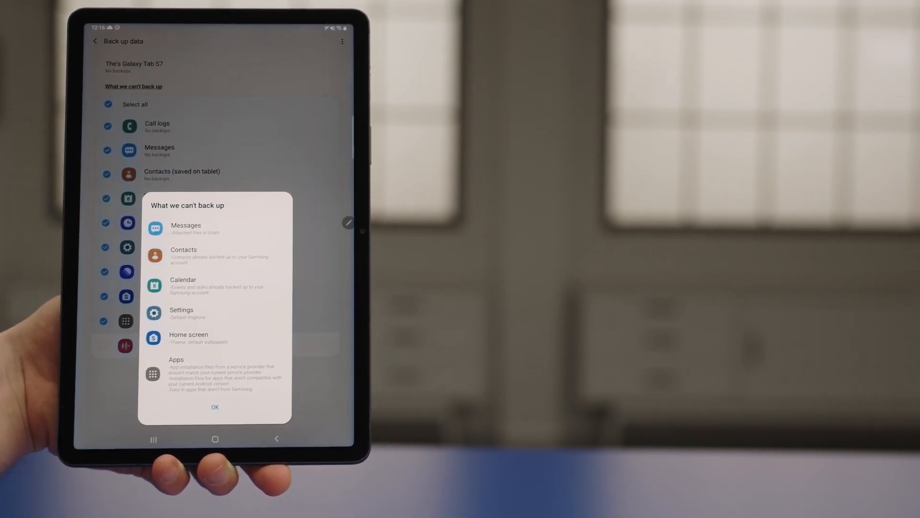
pyautogui.click(215, 407)
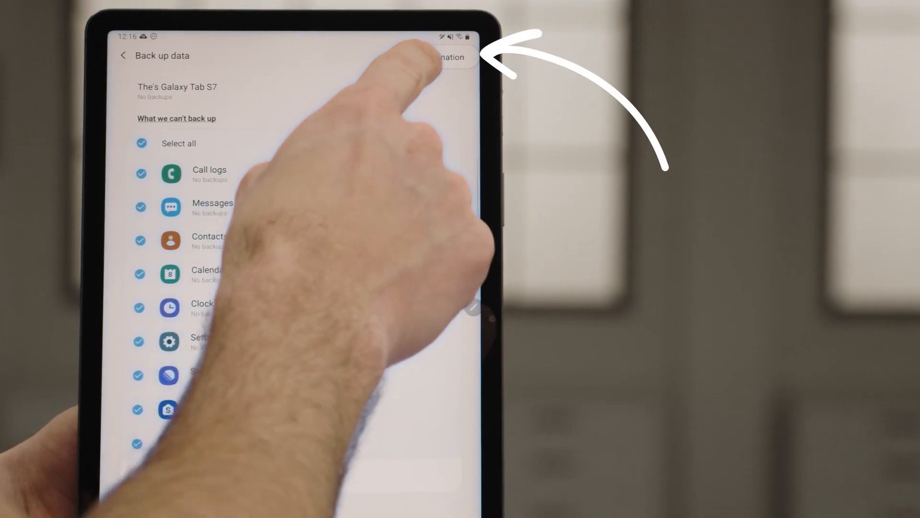
# View backup More information, return, and start backing up the selected tablet data.
pyautogui.click(449, 57)
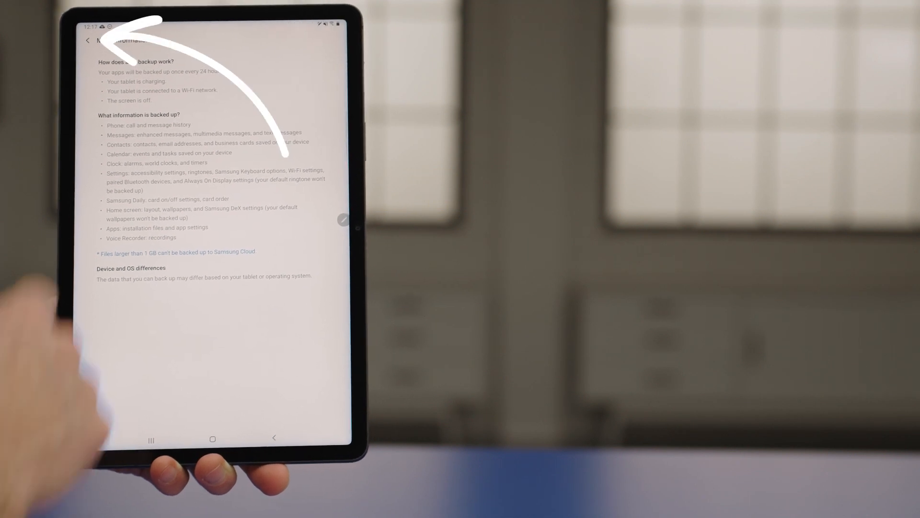
pyautogui.click(85, 40)
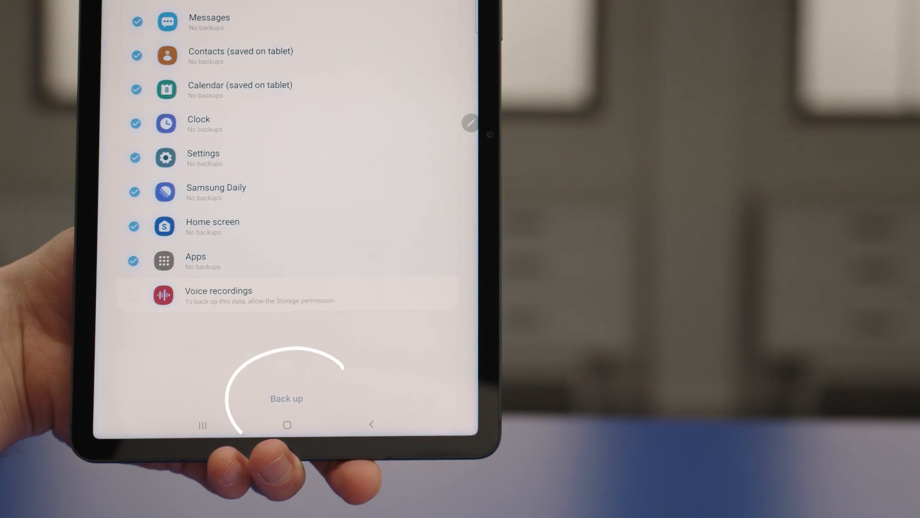
pyautogui.click(287, 398)
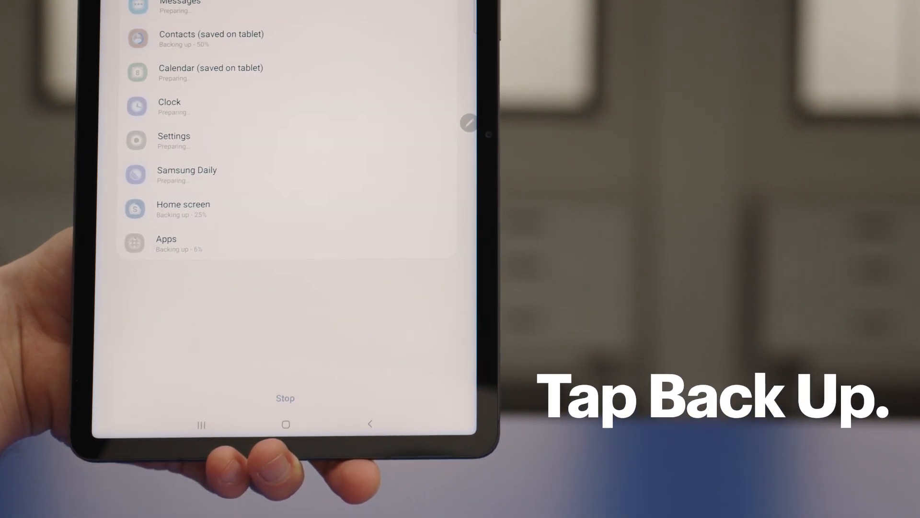